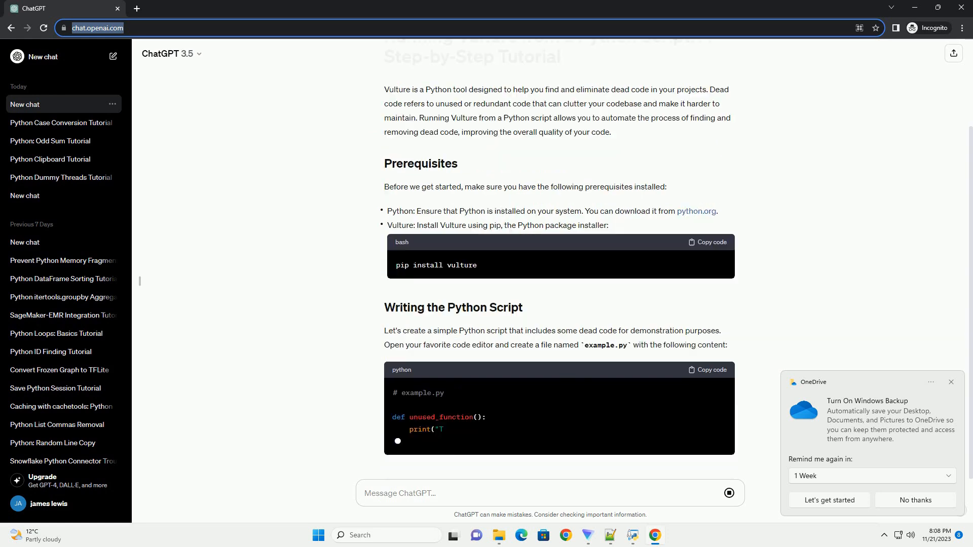
pyautogui.scroll(-3)
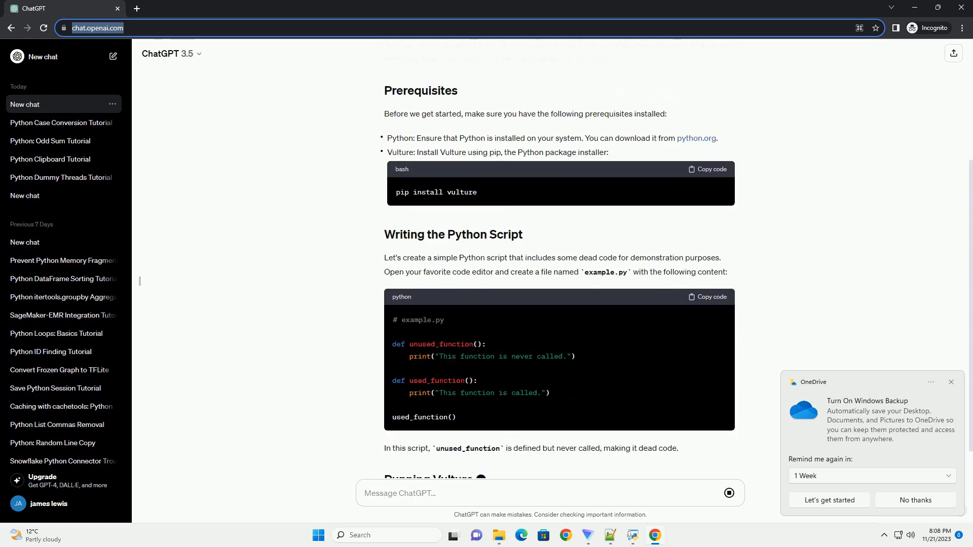
pyautogui.scroll(-3)
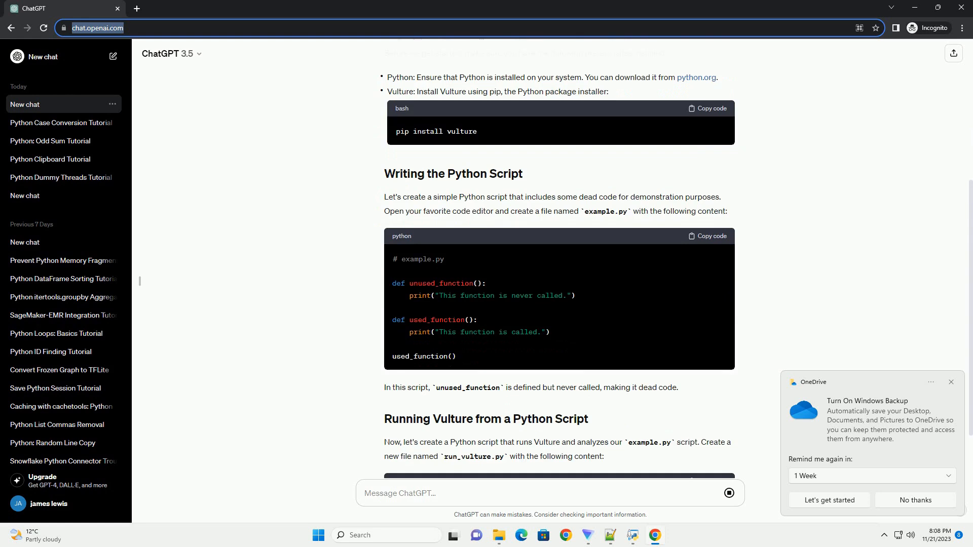
pyautogui.scroll(-3)
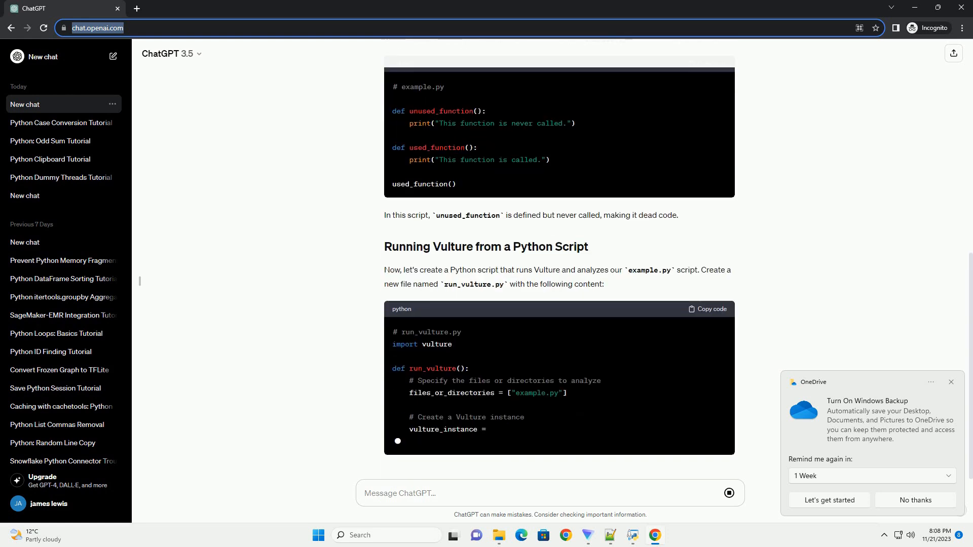
pyautogui.scroll(-3)
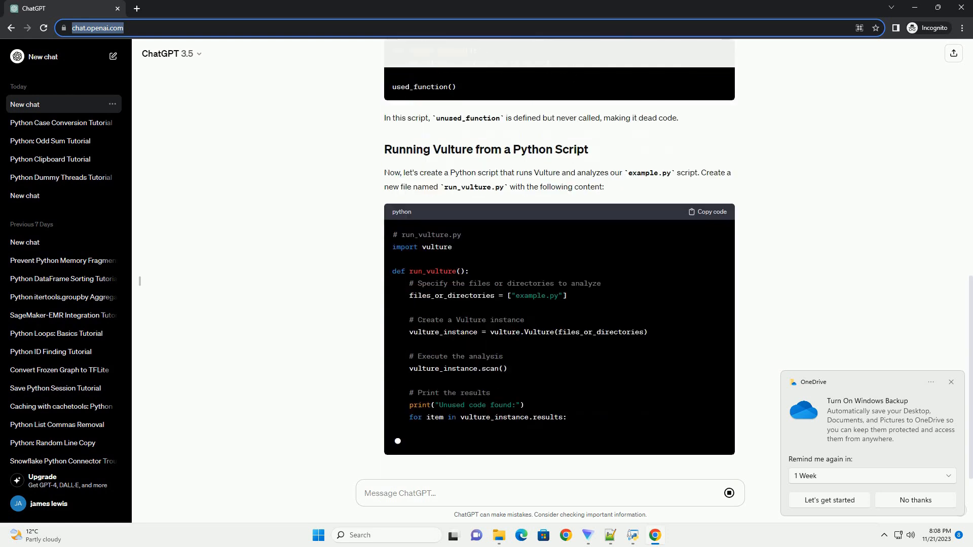
pyautogui.scroll(-3)
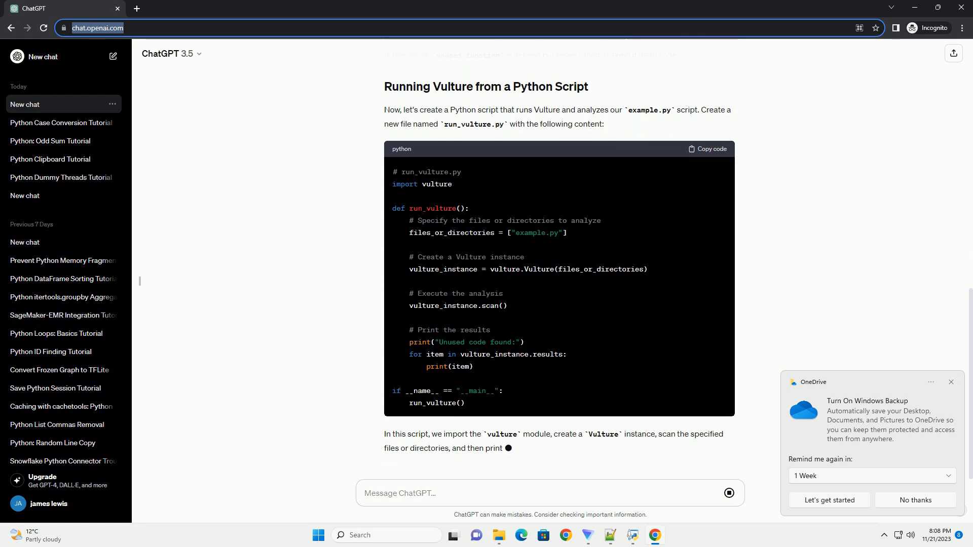
pyautogui.scroll(-3)
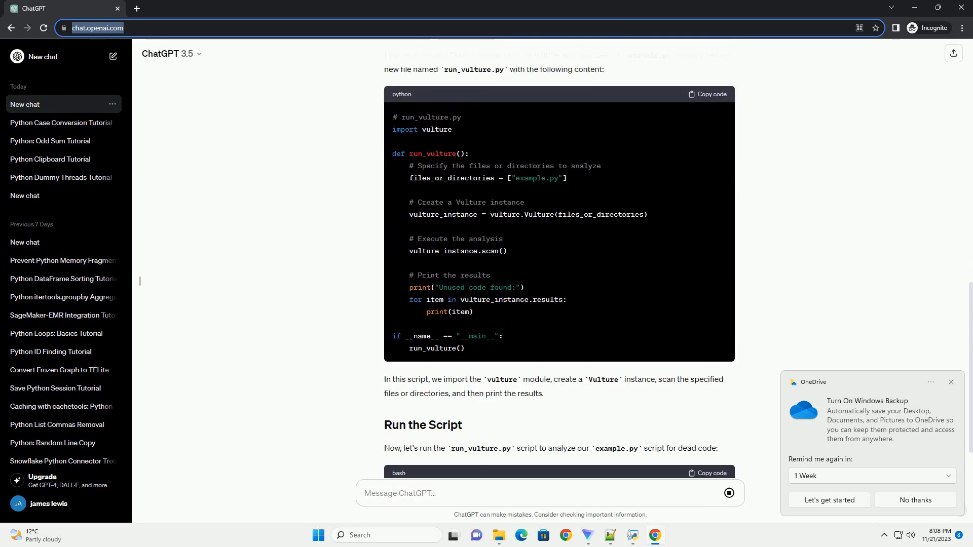
pyautogui.scroll(-3)
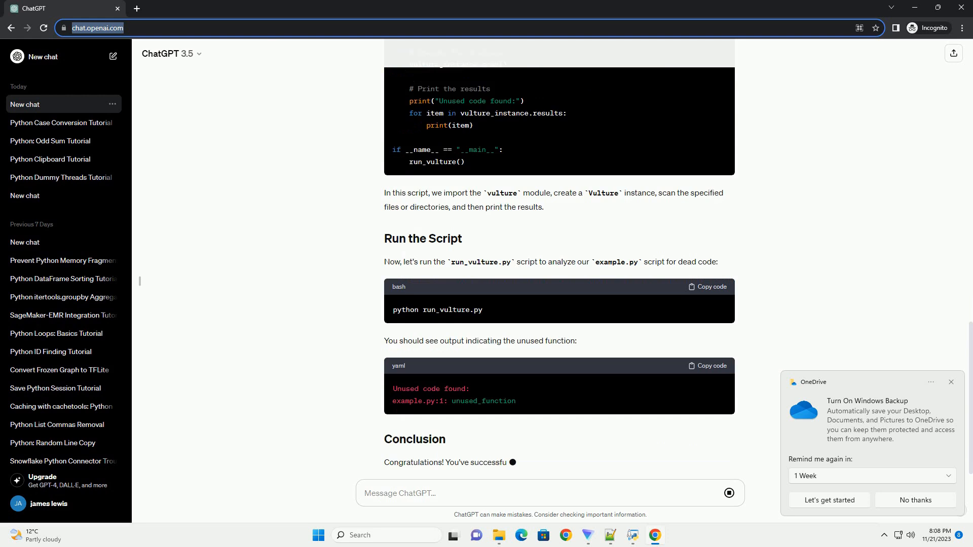